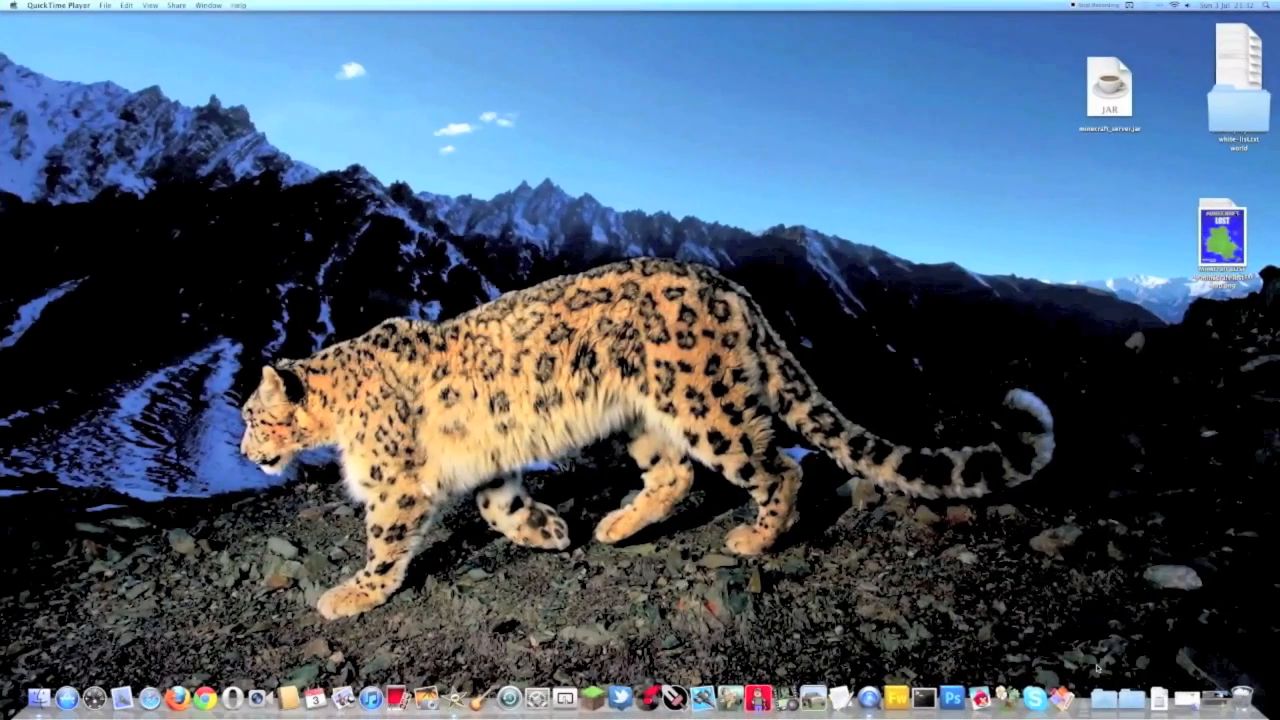
Start the Boot Camp setup assistant to reach its introduction page
{"action": "left_click", "coordinate": [1100, 696]}
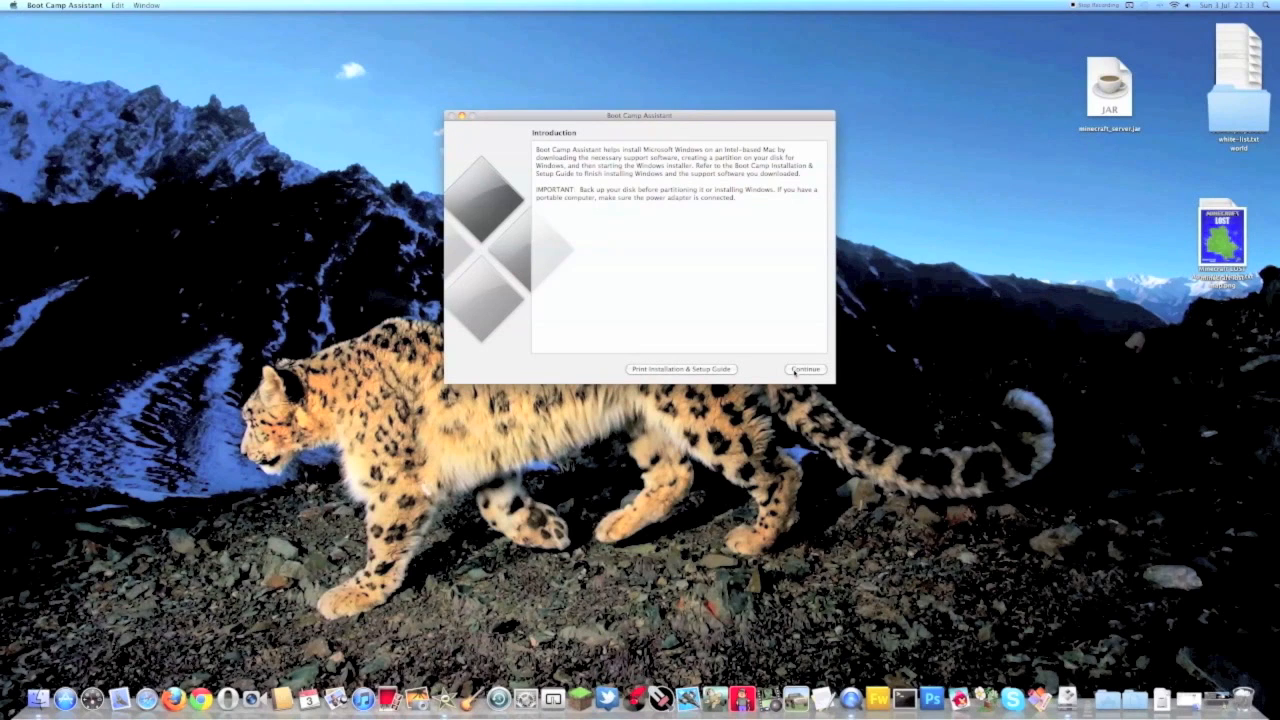
Continue past the introduction and choose the Mac OS X installation disc for Windows support software
{"action": "left_click", "coordinate": [804, 368]}
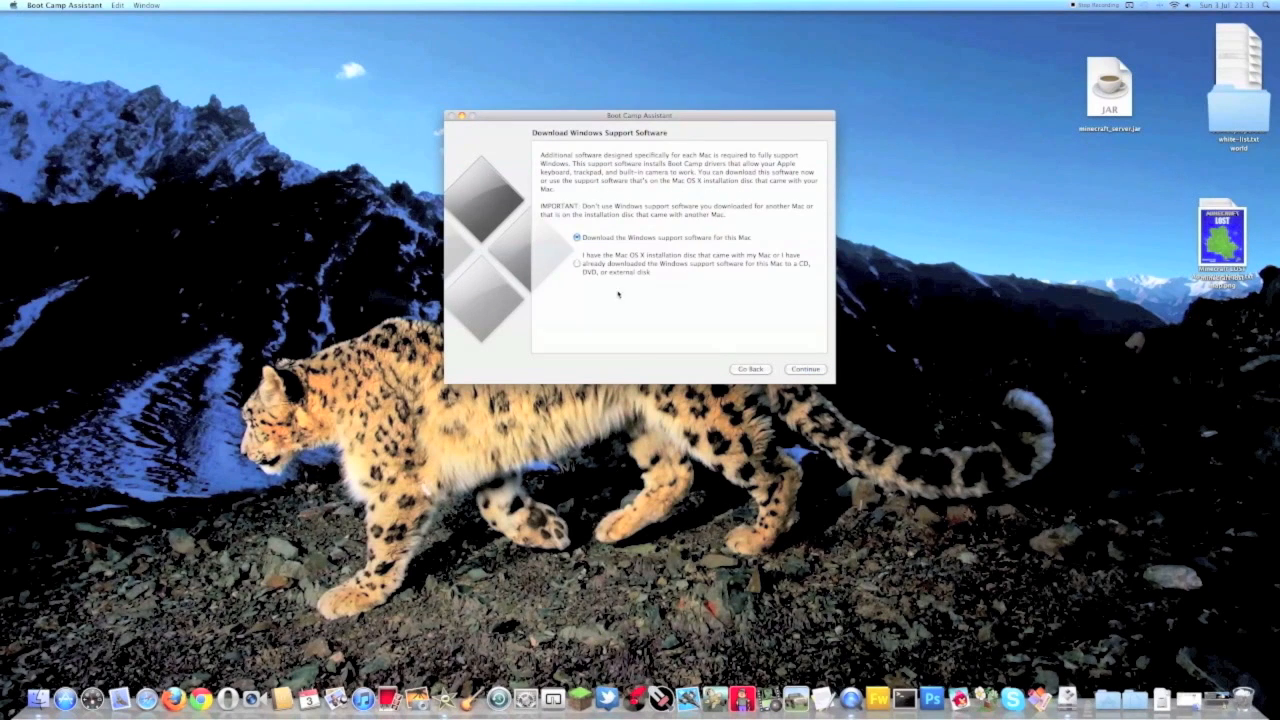
{"action": "left_click", "coordinate": [576, 264]}
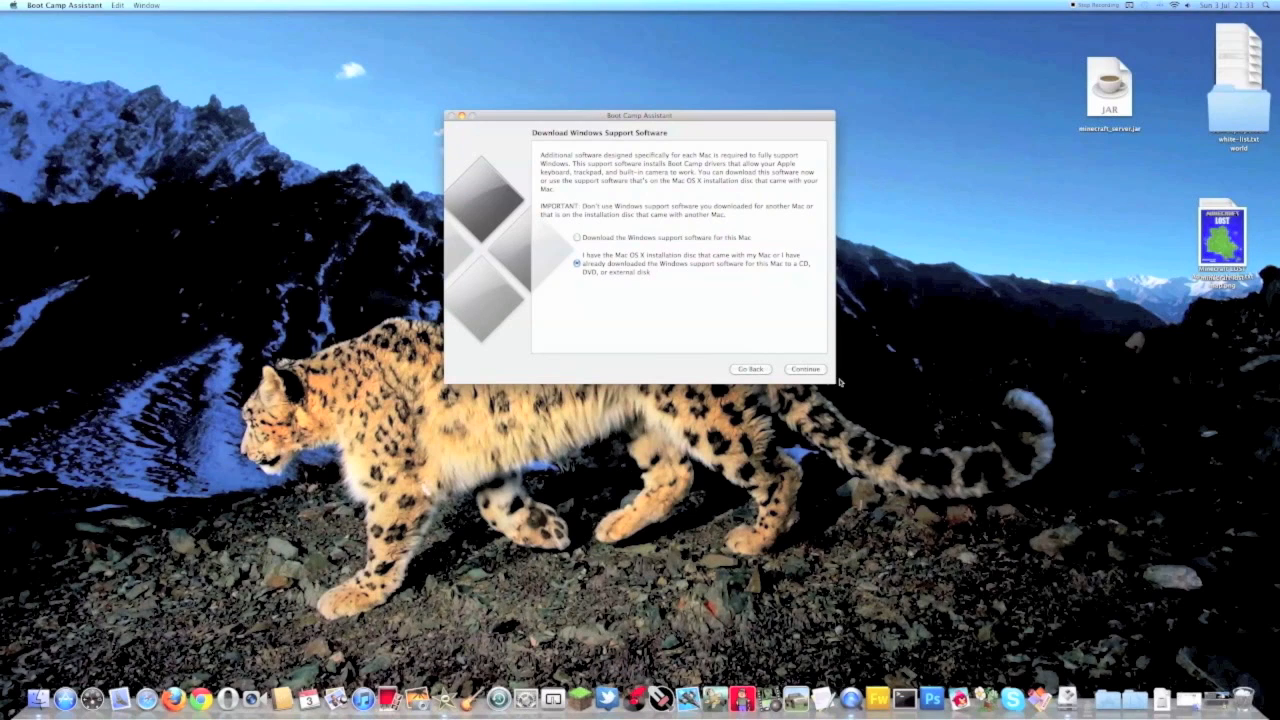
Proceed to the partition page and size the Windows partition with the Mac OS X / Windows divider
{"action": "left_click", "coordinate": [804, 368]}
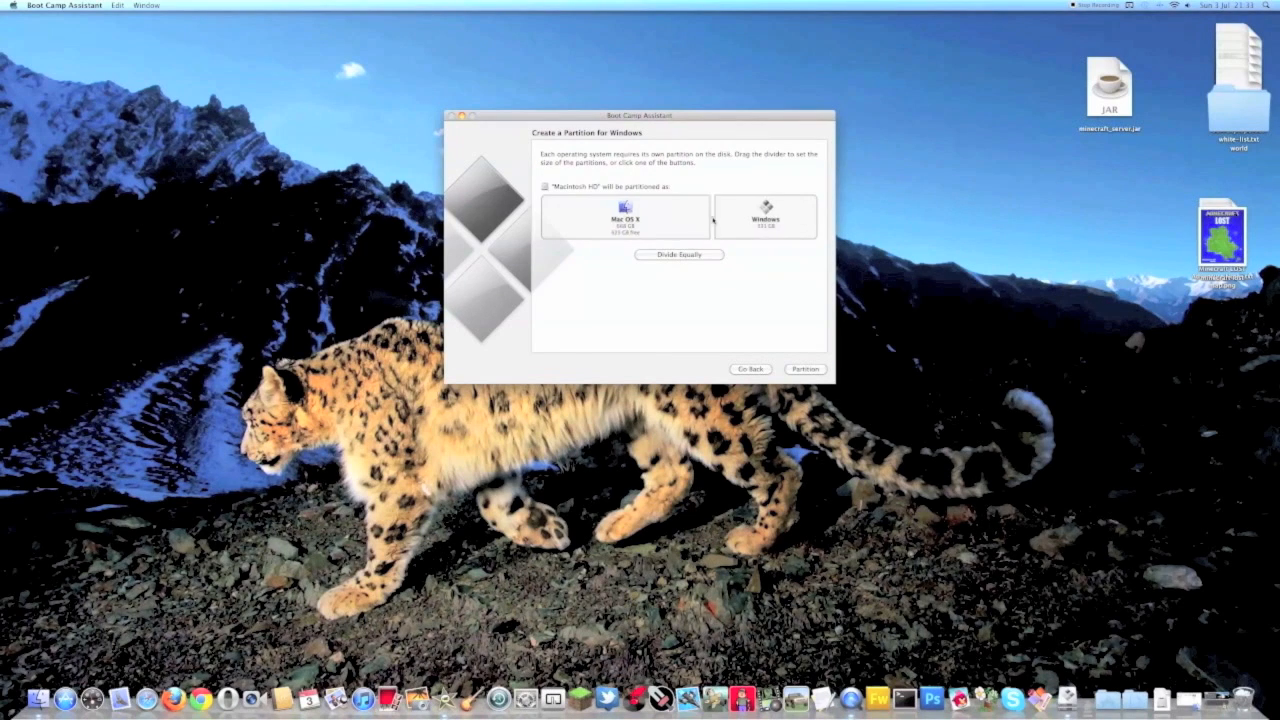
{"action": "left_click_drag", "start_coordinate": [712, 216], "coordinate": [768, 216]}
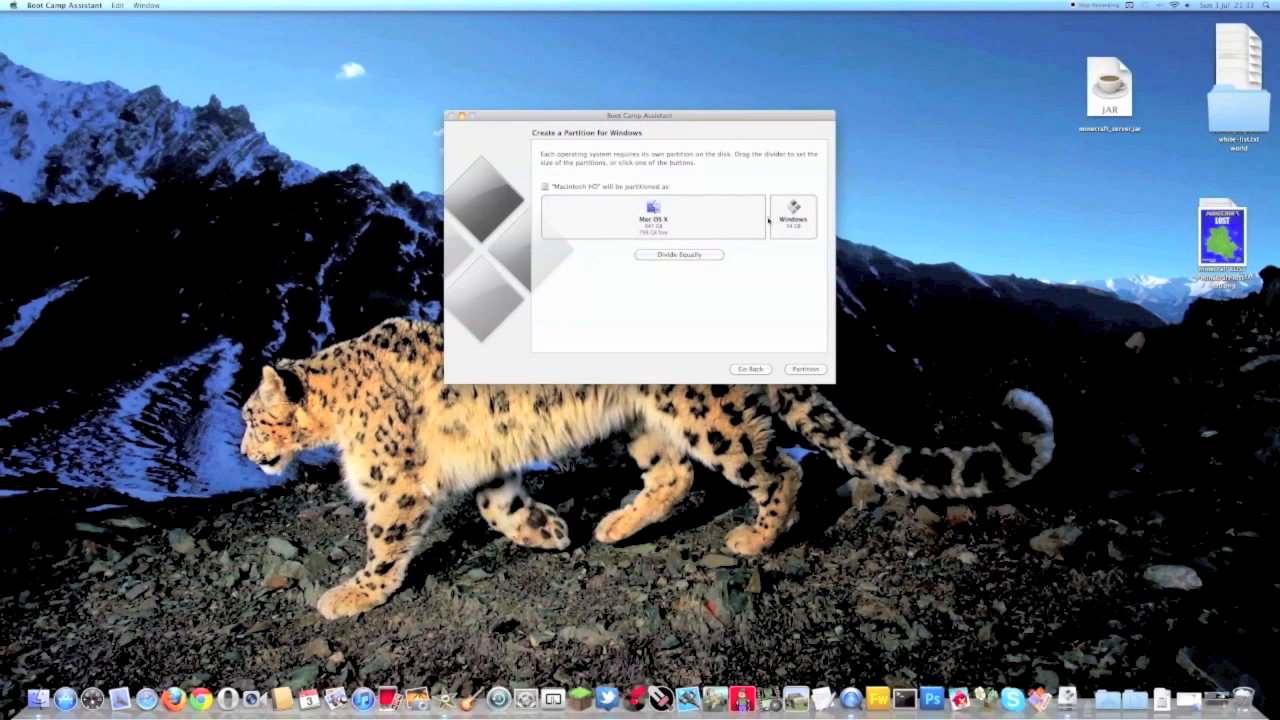
{"action": "left_click_drag", "start_coordinate": [768, 220], "coordinate": [720, 220]}
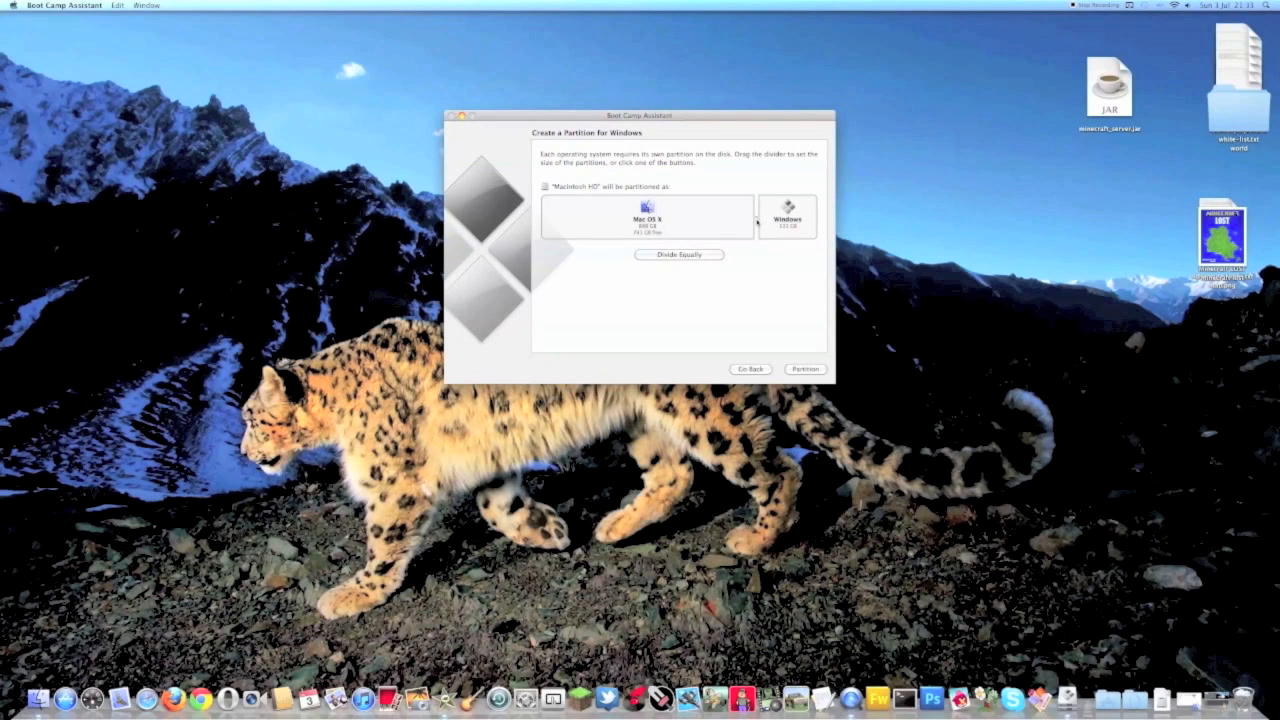
{"action": "left_click_drag", "start_coordinate": [756, 220], "coordinate": [730, 220]}
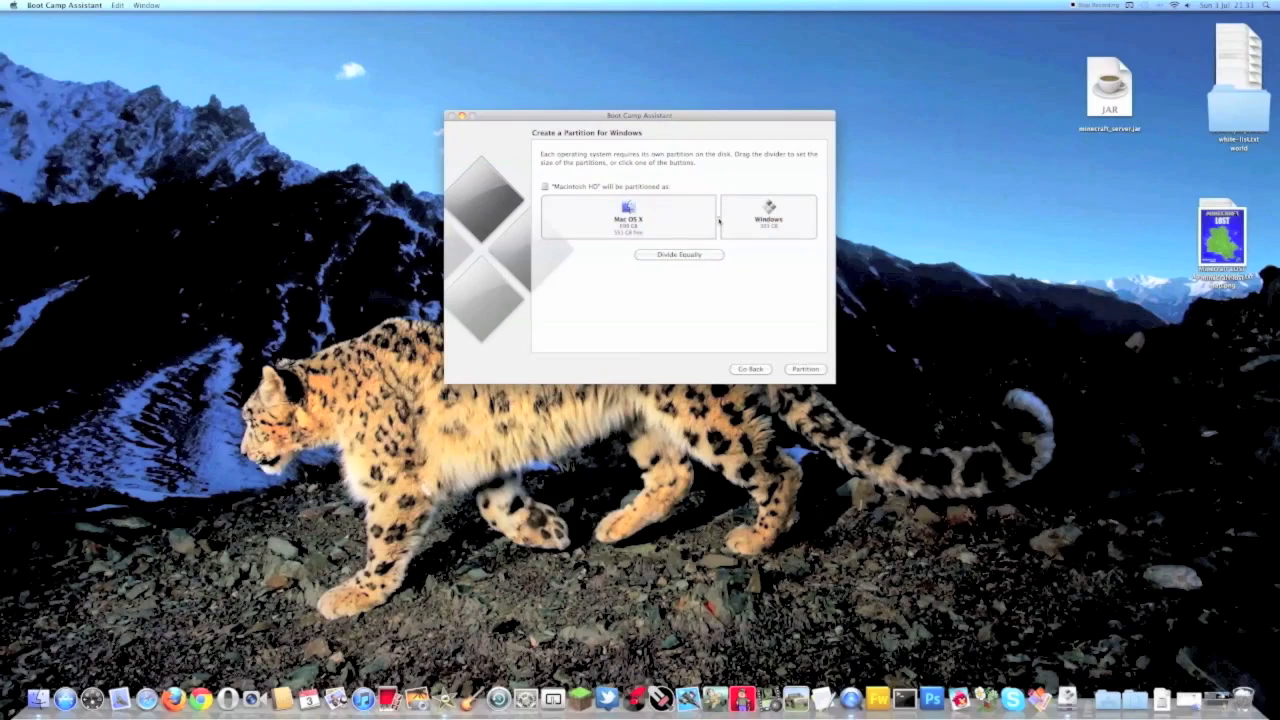
Accept the partition sizes and start the Windows installation, reaching Windows 7 Setup
{"action": "left_click", "coordinate": [804, 368]}
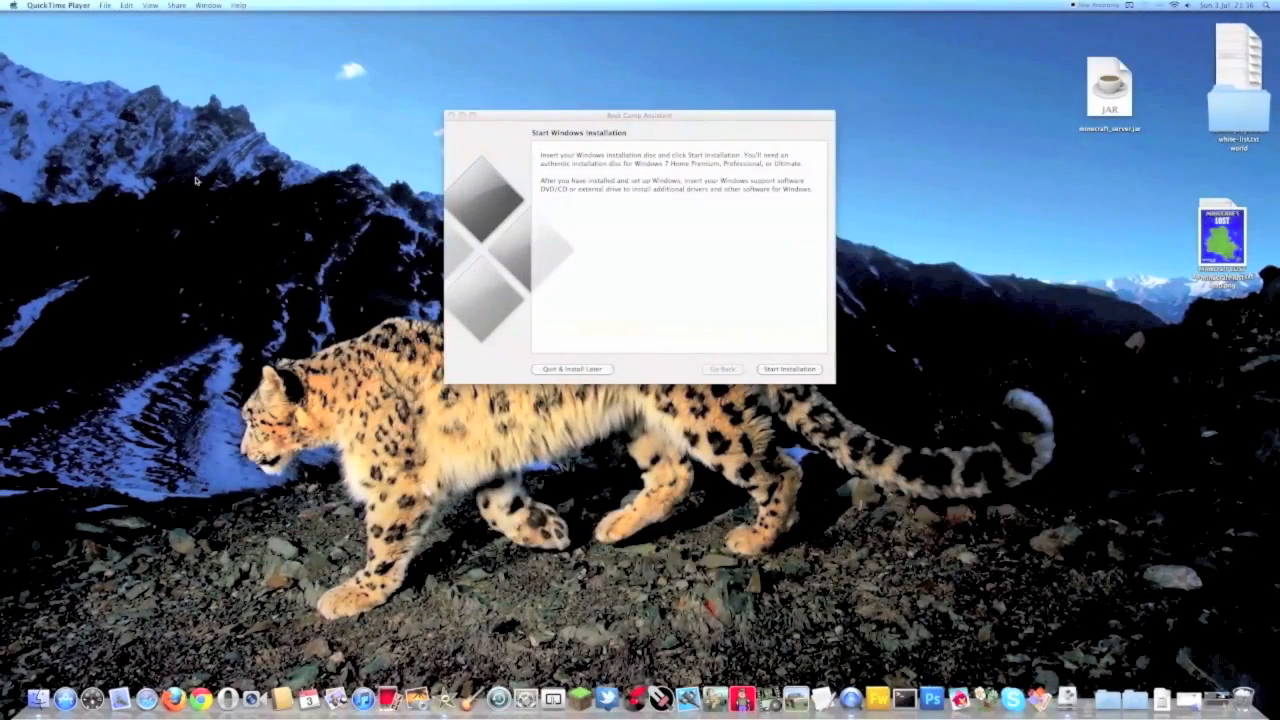
{"action": "mouse_move", "coordinate": [656, 304]}
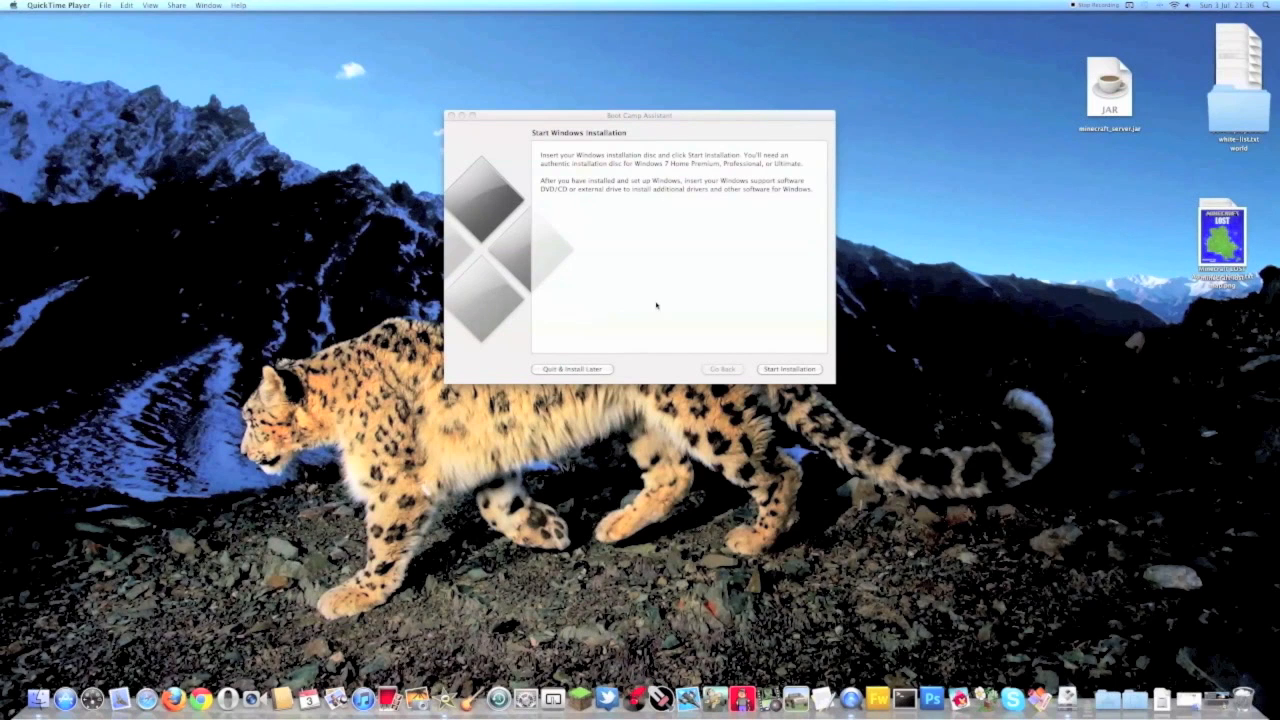
{"action": "mouse_move", "coordinate": [686, 268]}
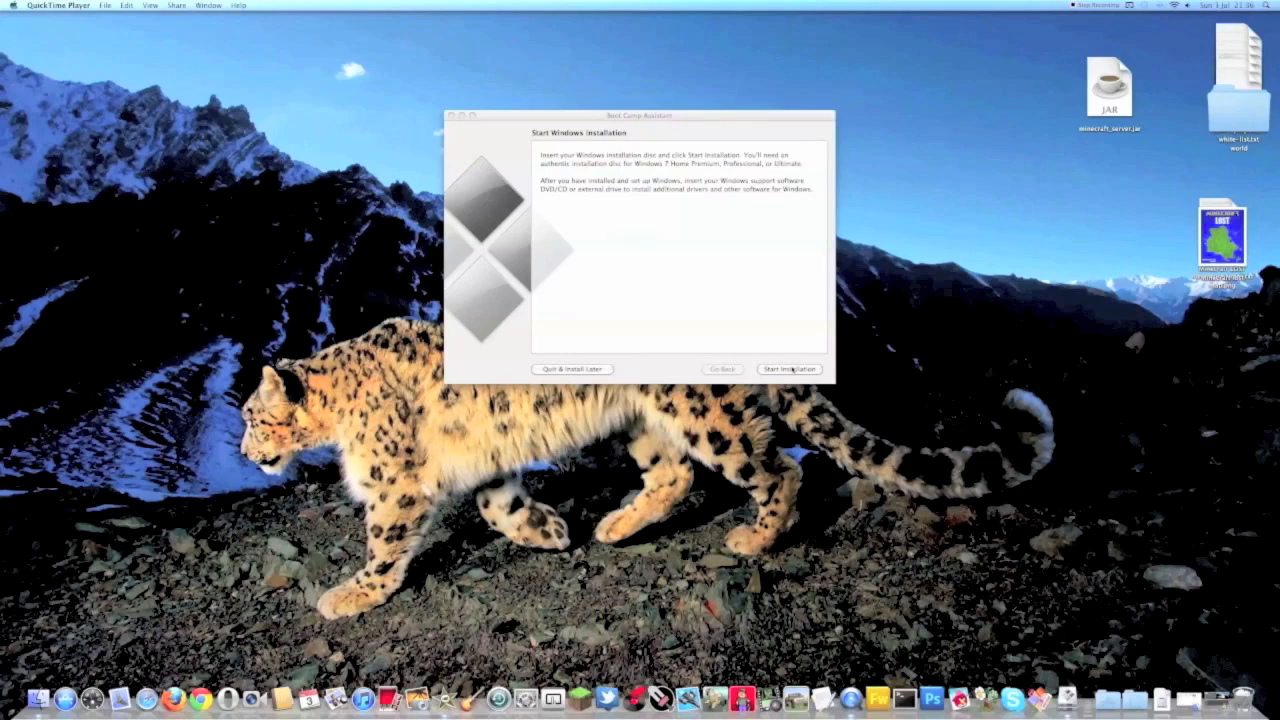
{"action": "left_click", "coordinate": [788, 368]}
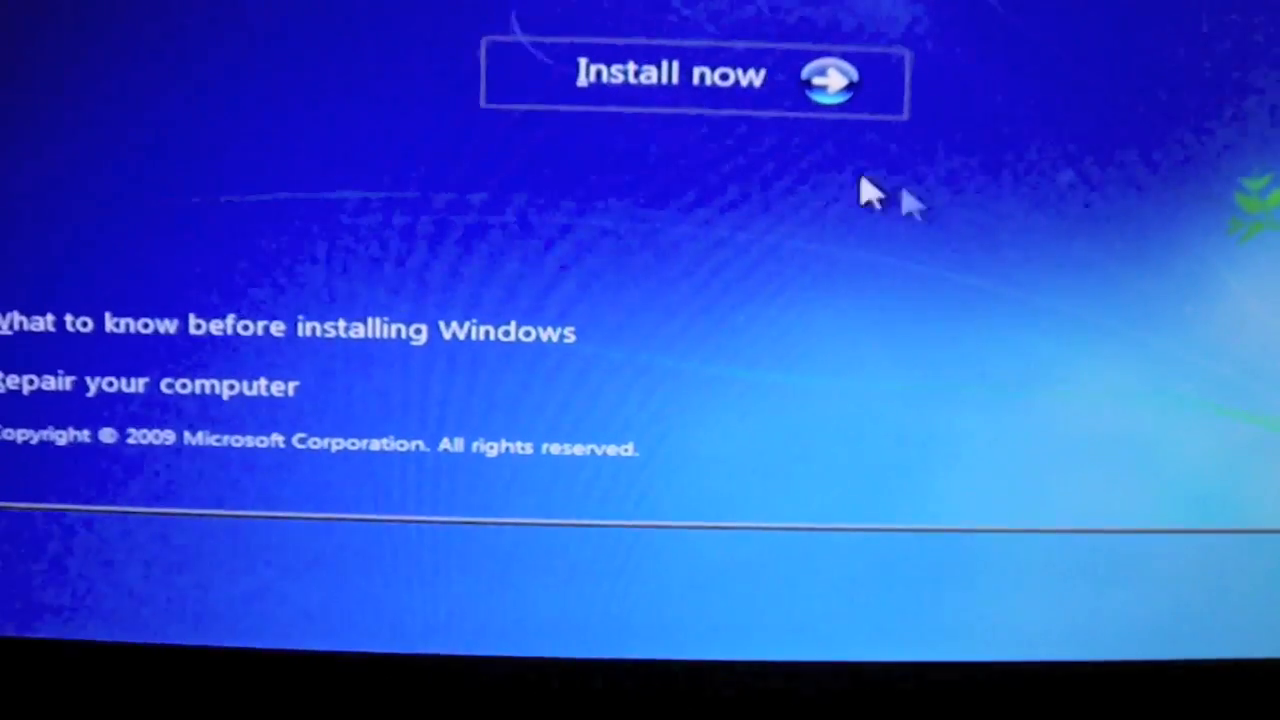
Choose Install now in Windows 7 Setup to reach the license terms page
{"action": "left_click", "coordinate": [690, 76]}
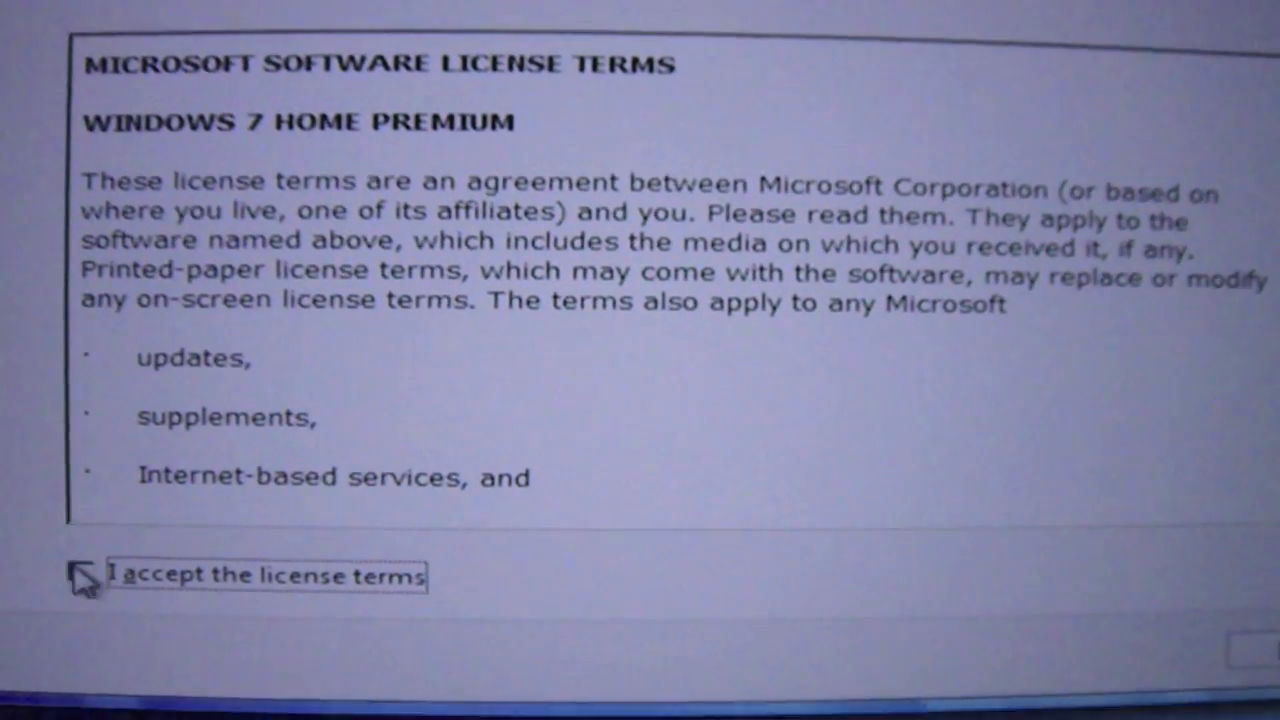
Accept the Windows 7 license terms and choose a Custom (advanced) installation
{"action": "left_click", "coordinate": [84, 576]}
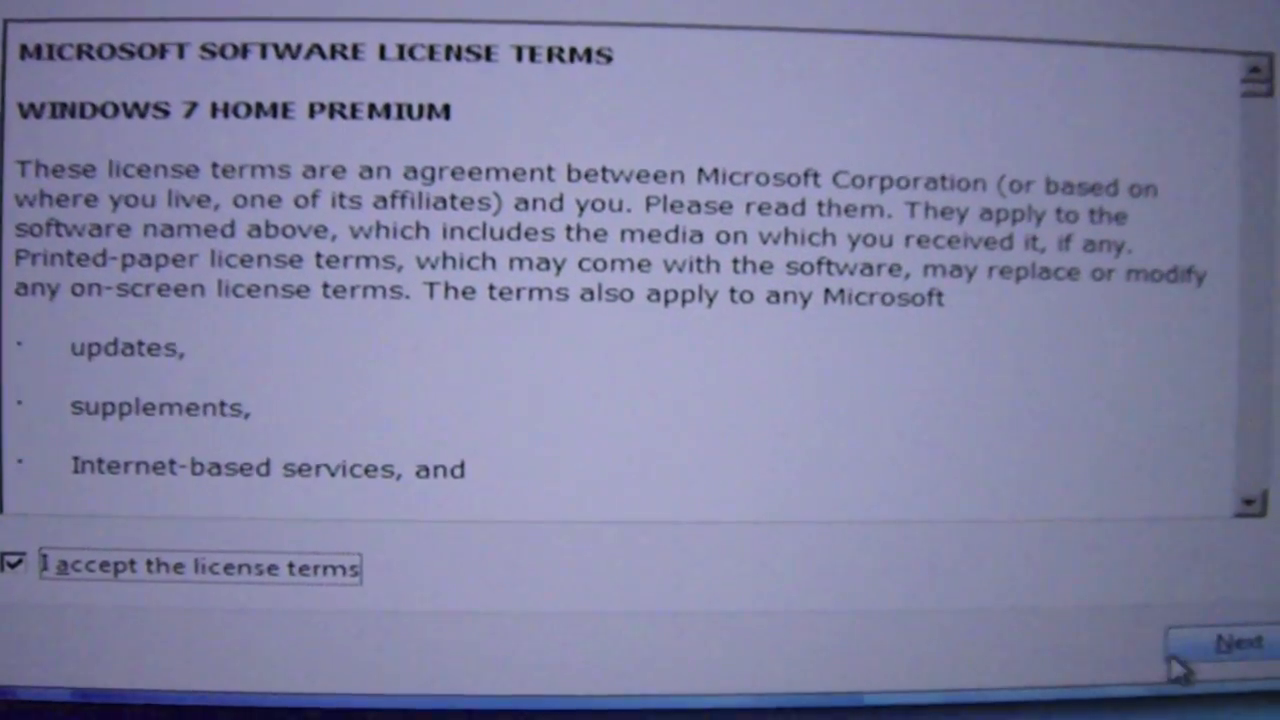
{"action": "left_click", "coordinate": [1232, 640]}
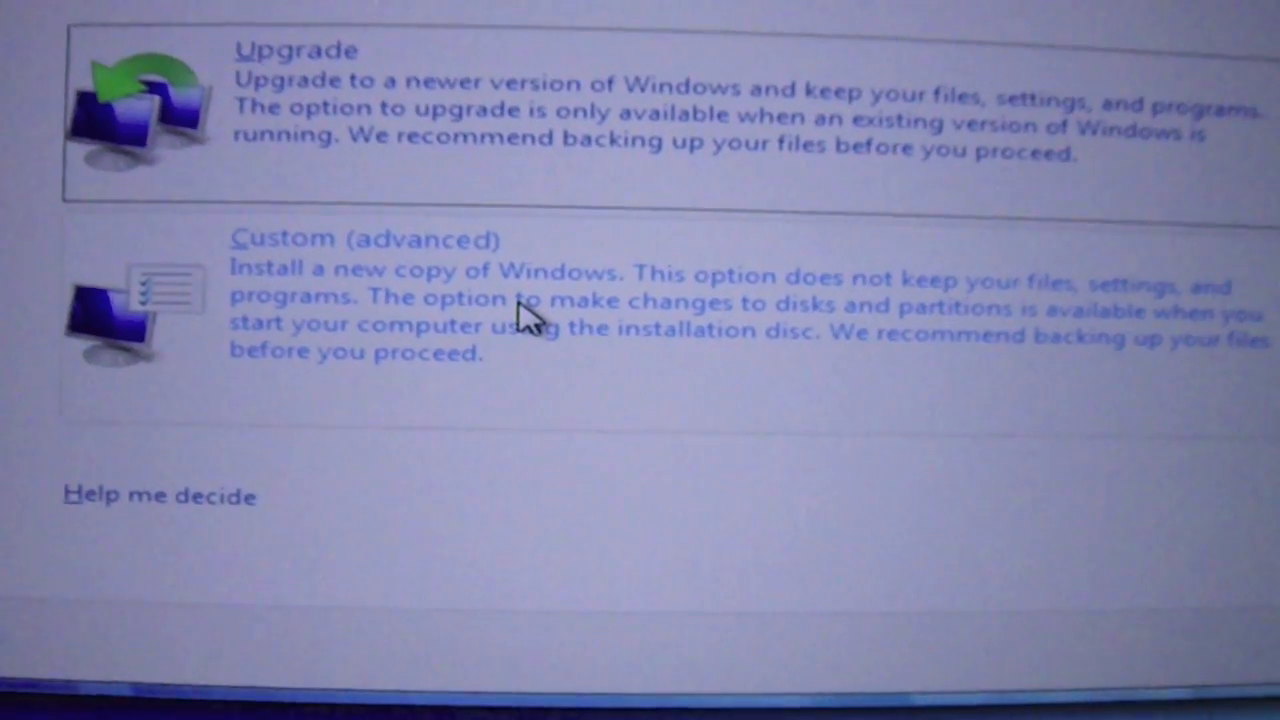
{"action": "left_click", "coordinate": [360, 238]}
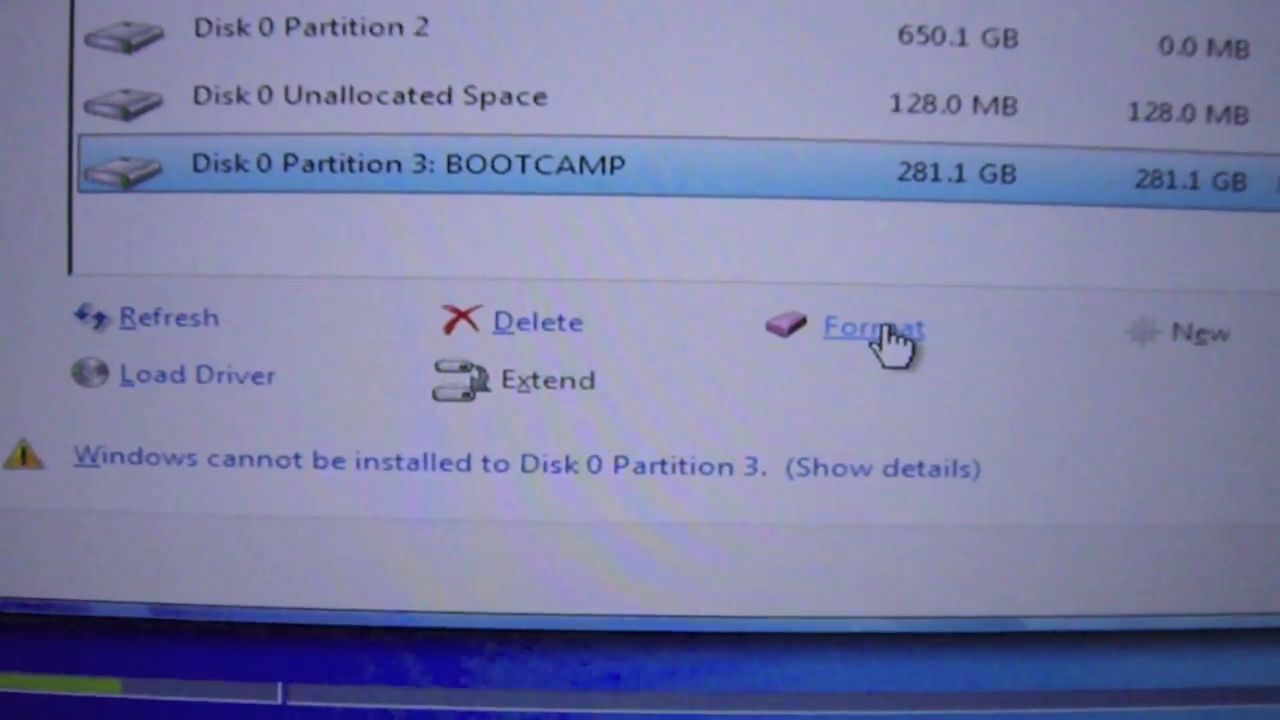
Format the BOOTCAMP partition despite the data-loss warning and install Windows on Disk 0 Partition 3
{"action": "left_click", "coordinate": [872, 326]}
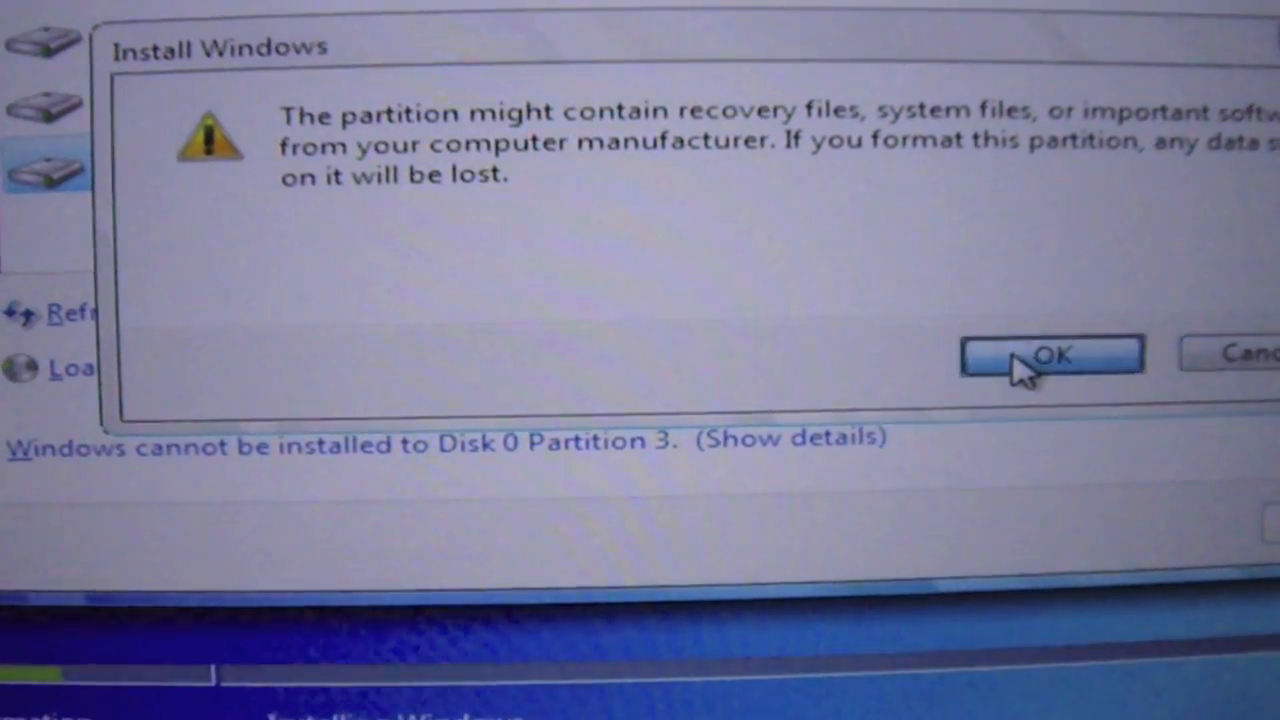
{"action": "left_click", "coordinate": [1050, 356]}
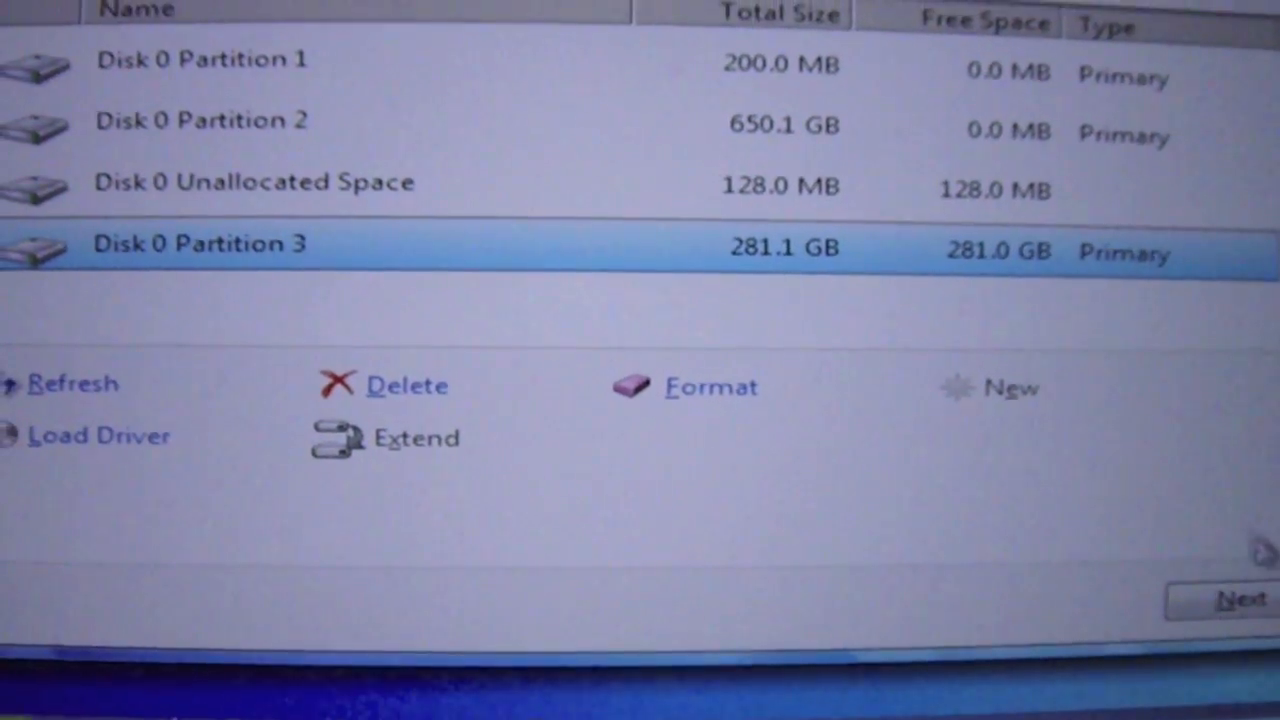
{"action": "left_click", "coordinate": [1222, 600]}
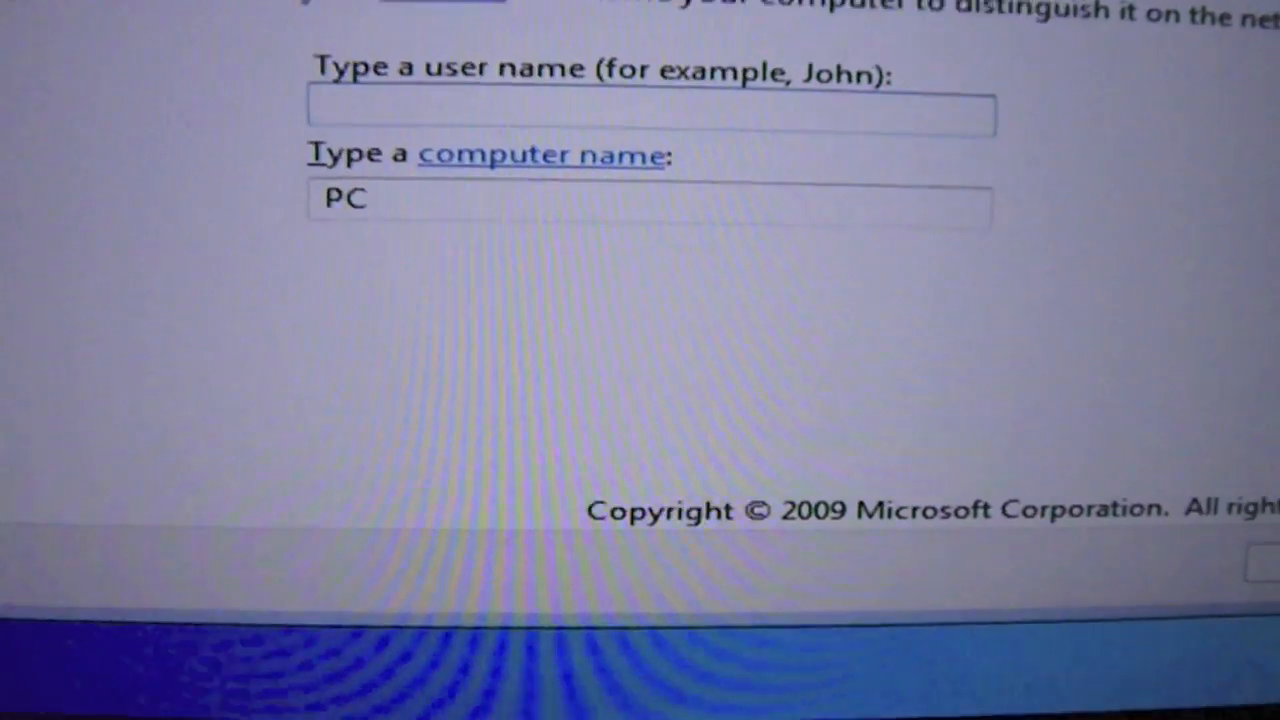
Create the user 'Jason' with computer name PC and continue past the blank product key page
{"action": "type", "text": "J"}
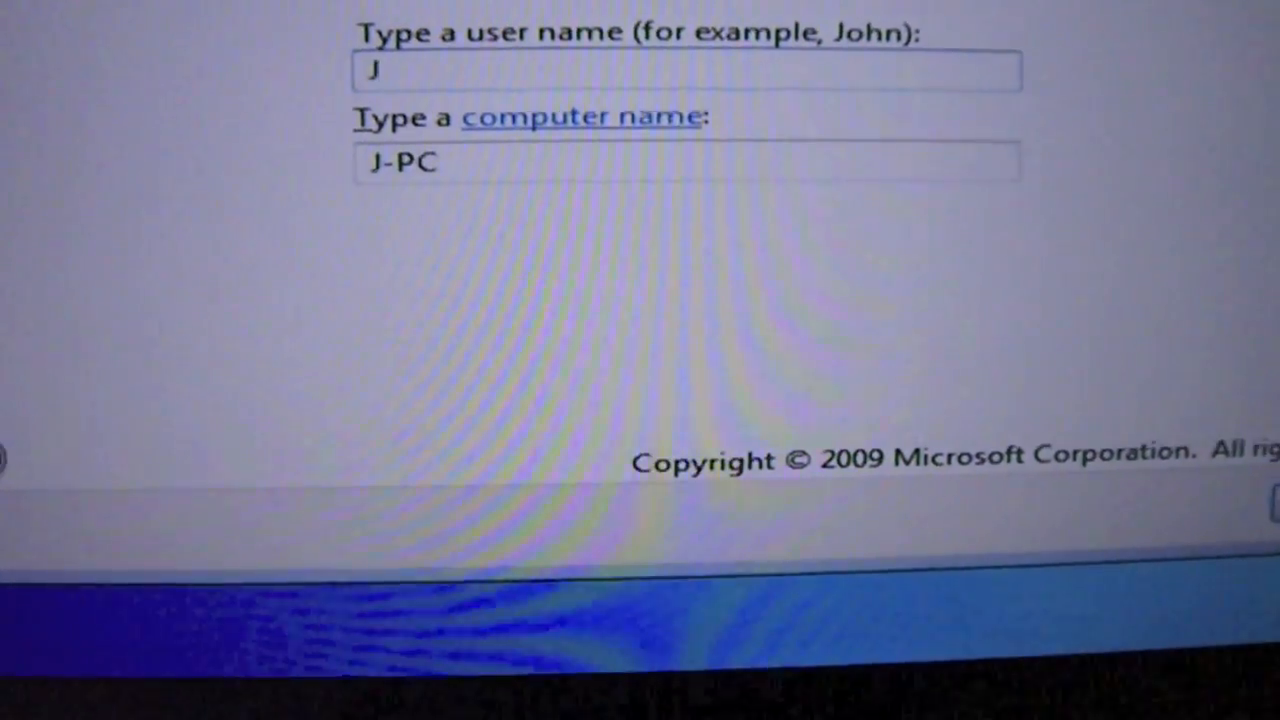
{"action": "type", "text": "ason"}
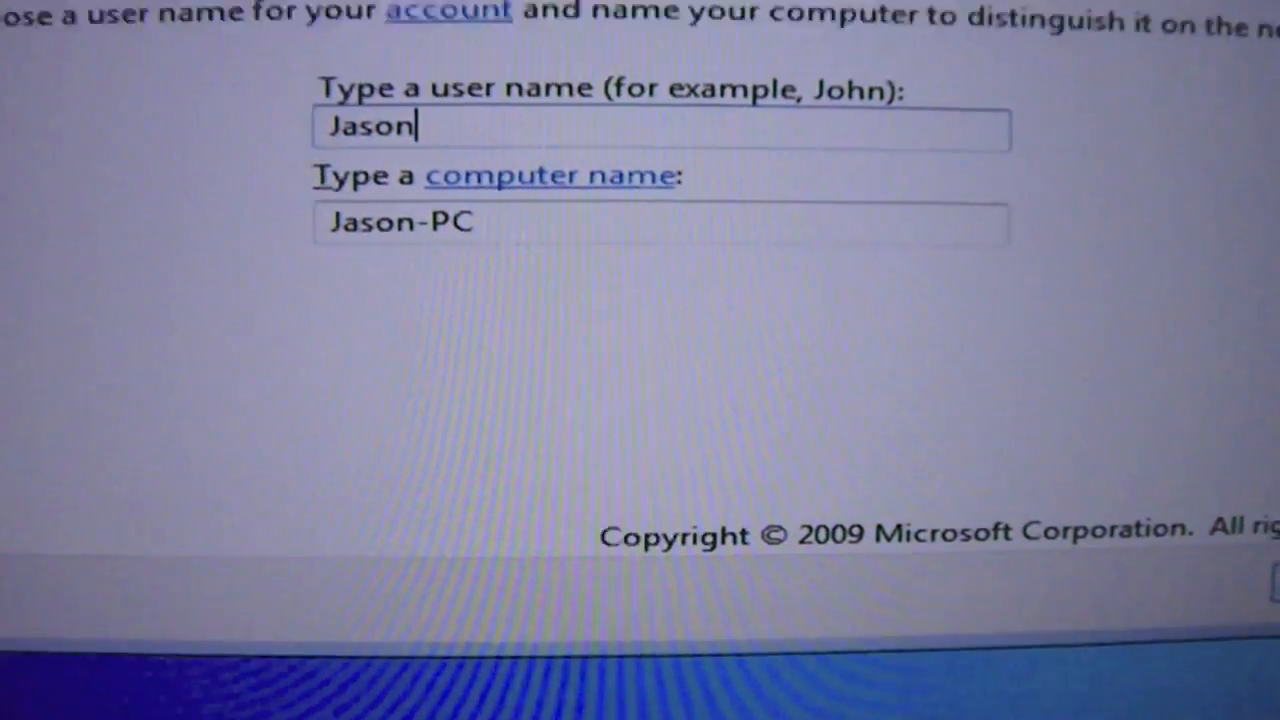
{"action": "left_click", "coordinate": [1212, 672]}
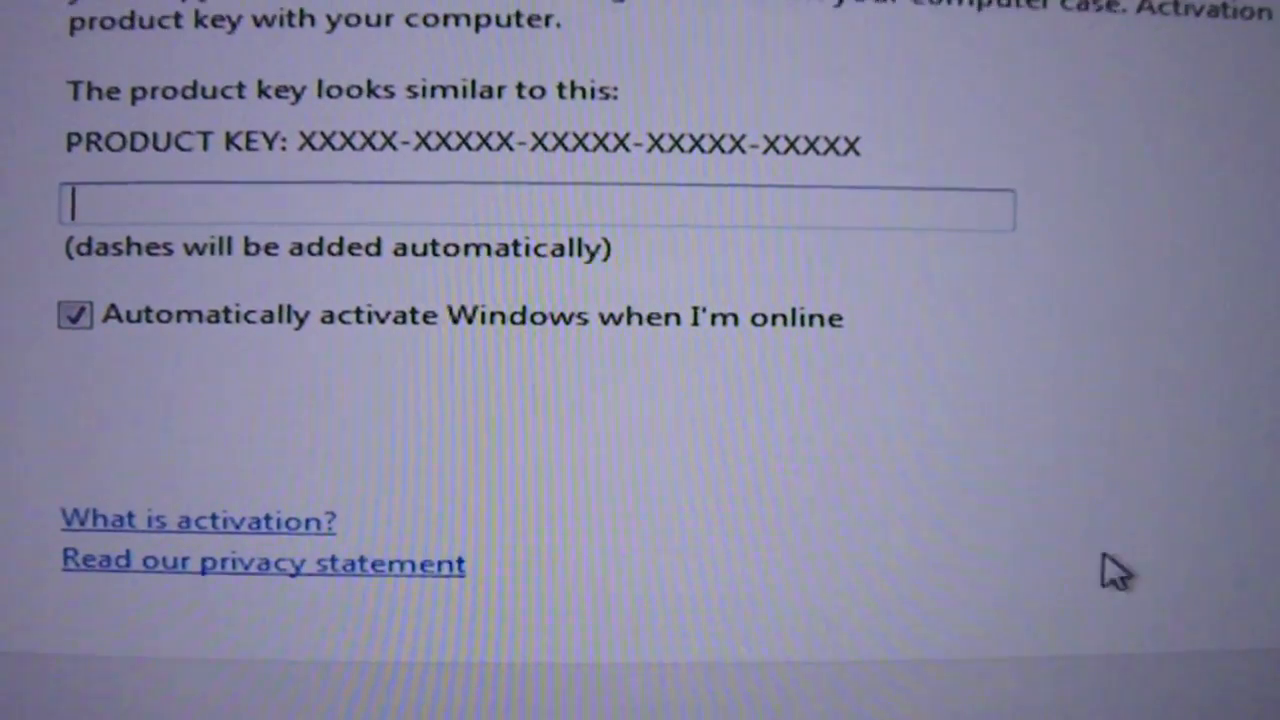
{"action": "left_click", "coordinate": [74, 316]}
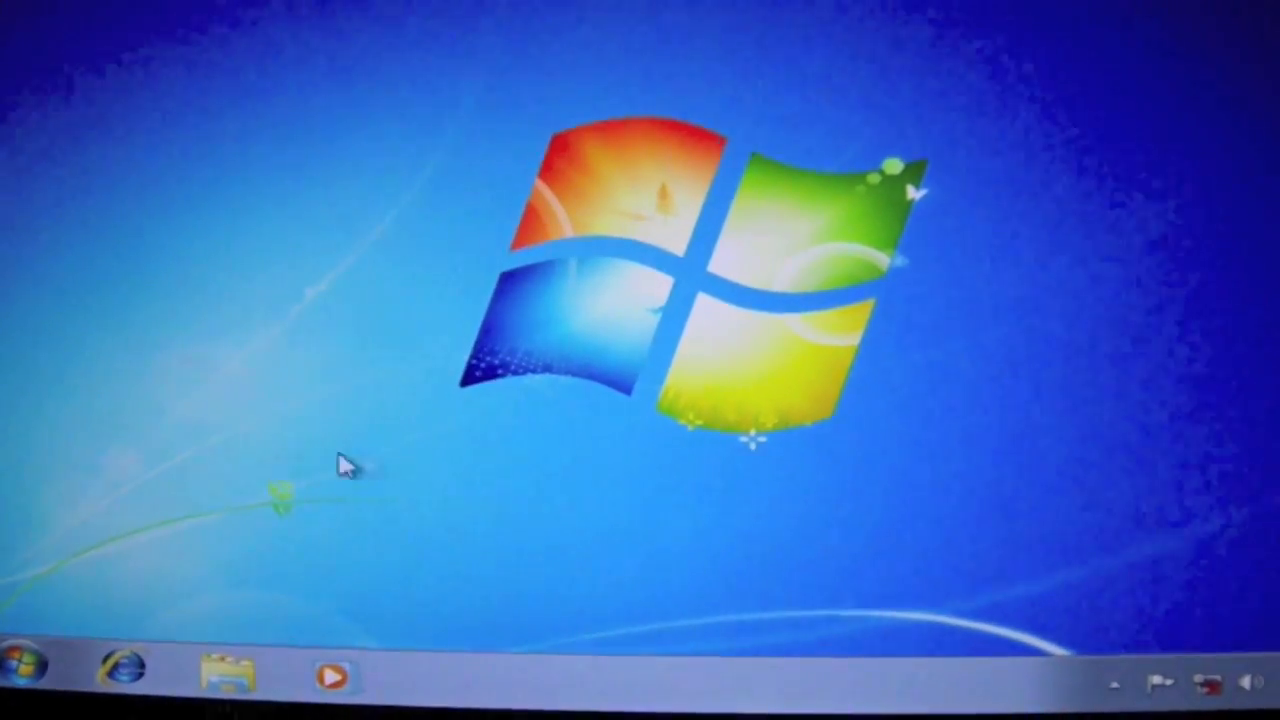
From Start, show Computer's drives and select DVD RW Drive (D:) holding the Boot Camp disc
{"action": "left_click", "coordinate": [38, 672]}
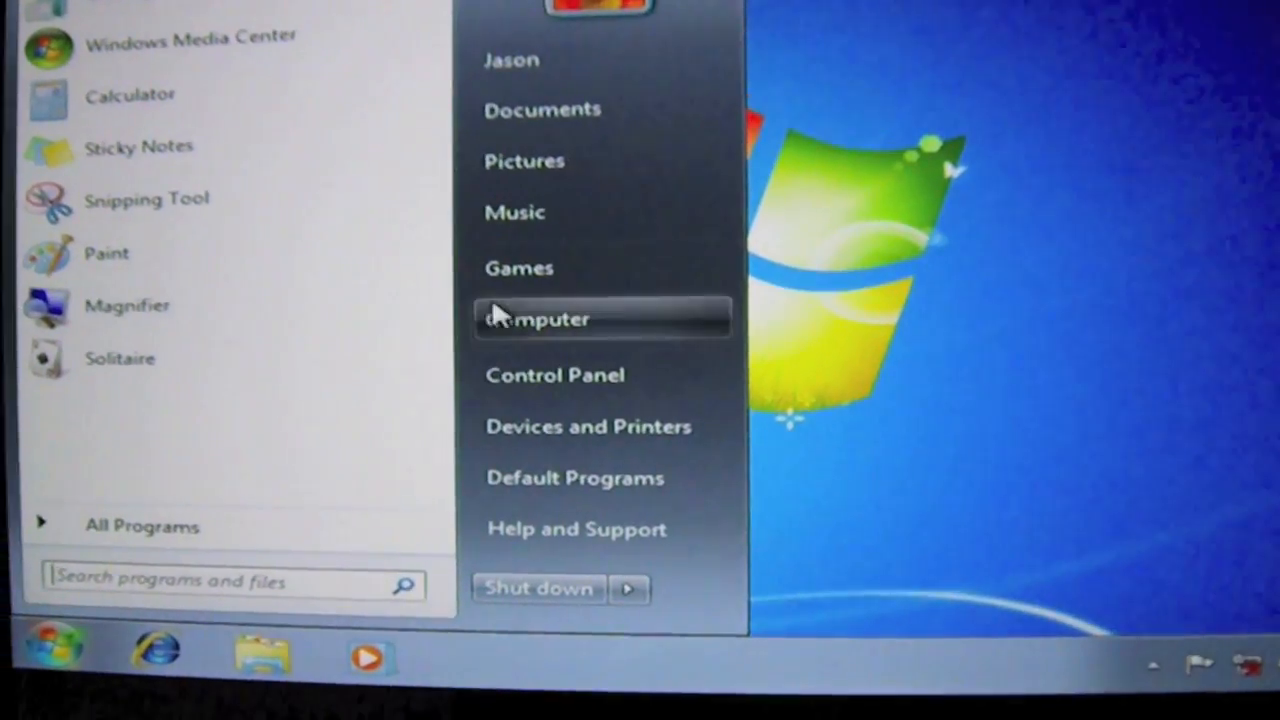
{"action": "left_click", "coordinate": [536, 320]}
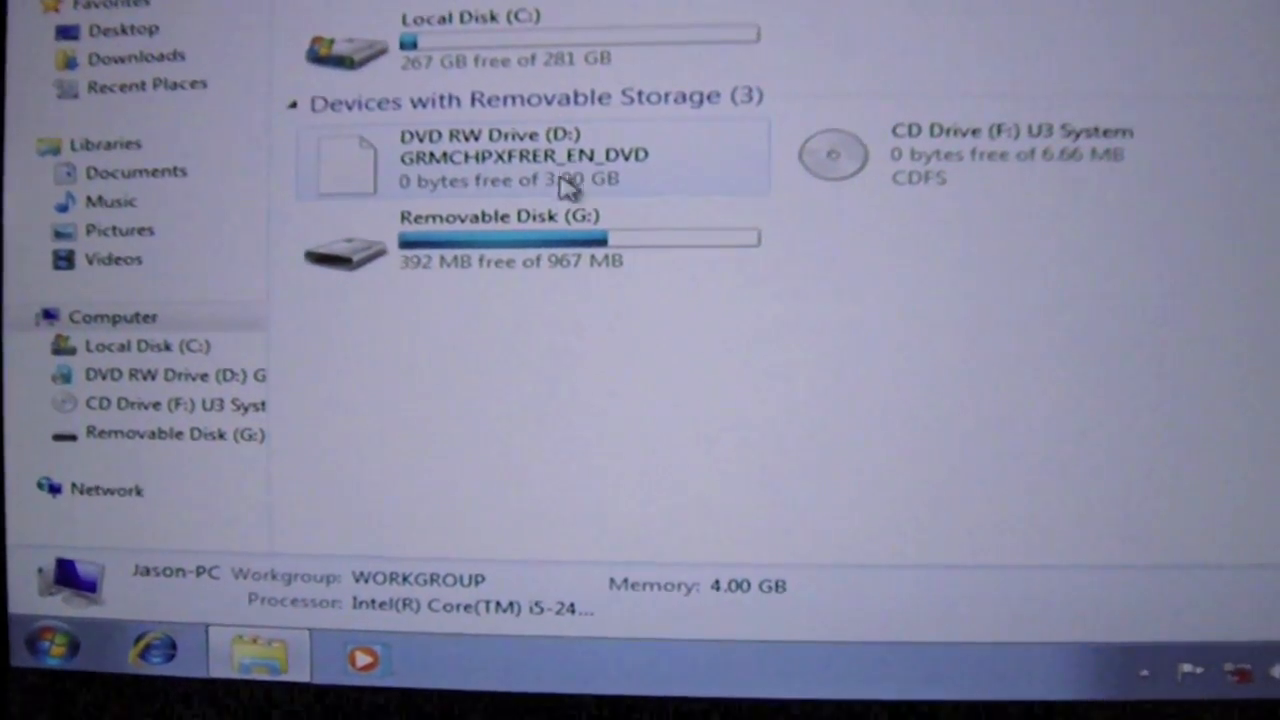
{"action": "left_click", "coordinate": [500, 164]}
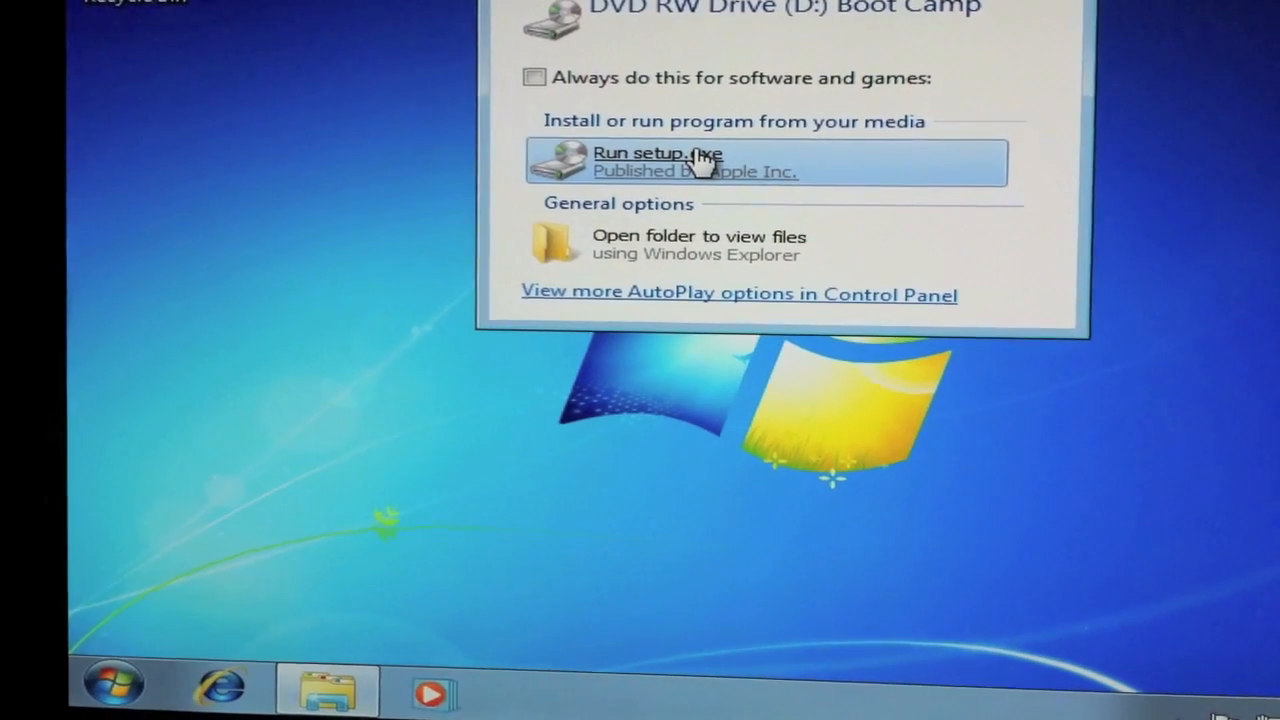
Run setup.exe from the disc, allow UAC changes, and install Boot Camp with Apple Software Update included
{"action": "left_click", "coordinate": [656, 160]}
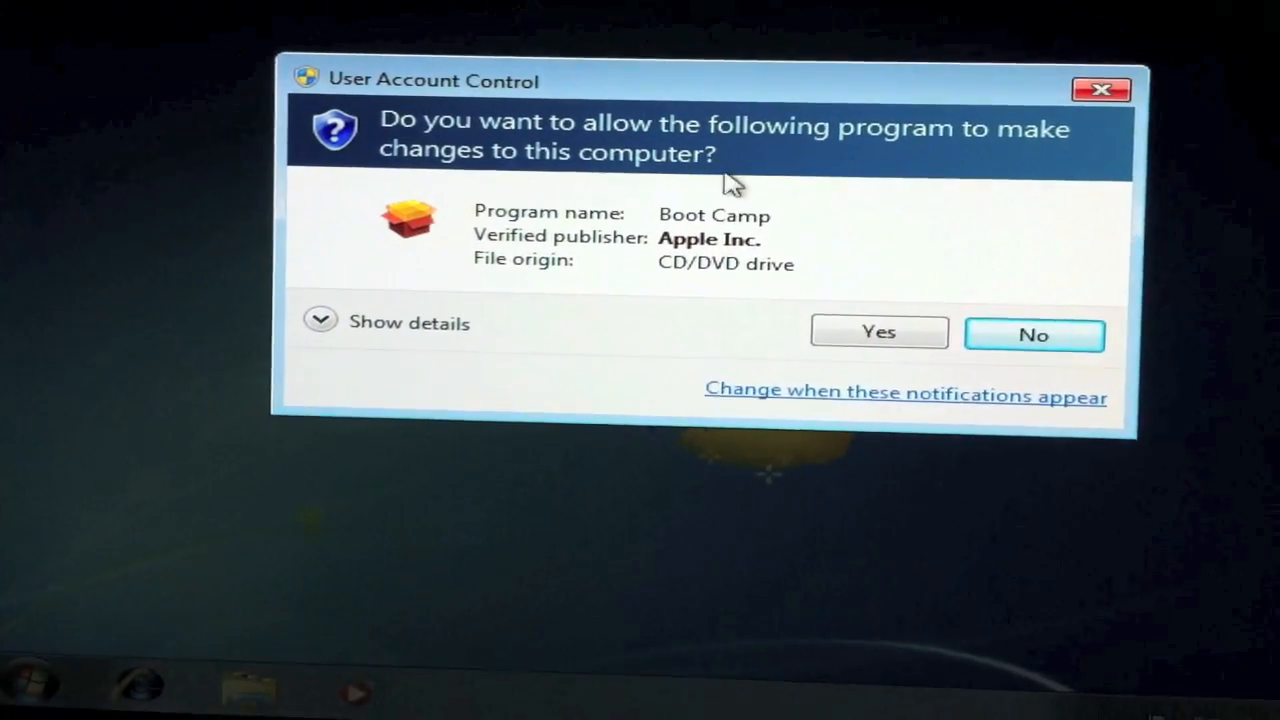
{"action": "left_click", "coordinate": [878, 332]}
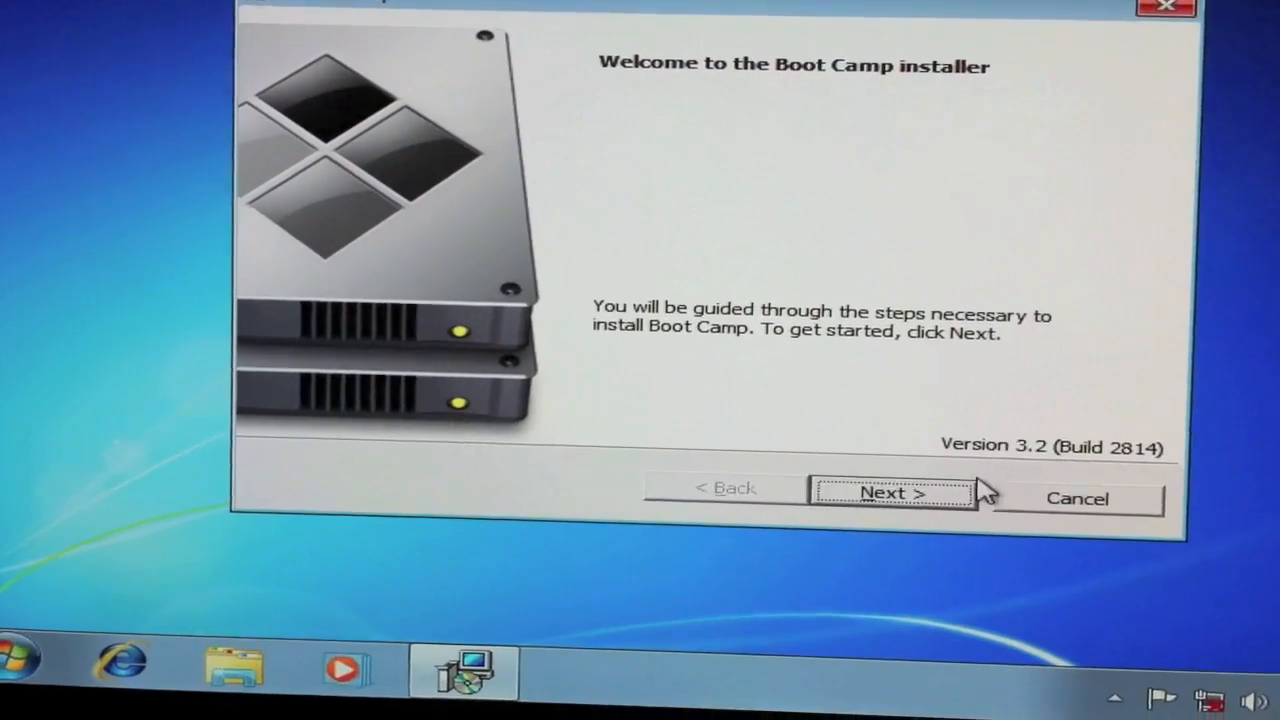
{"action": "left_click", "coordinate": [892, 492]}
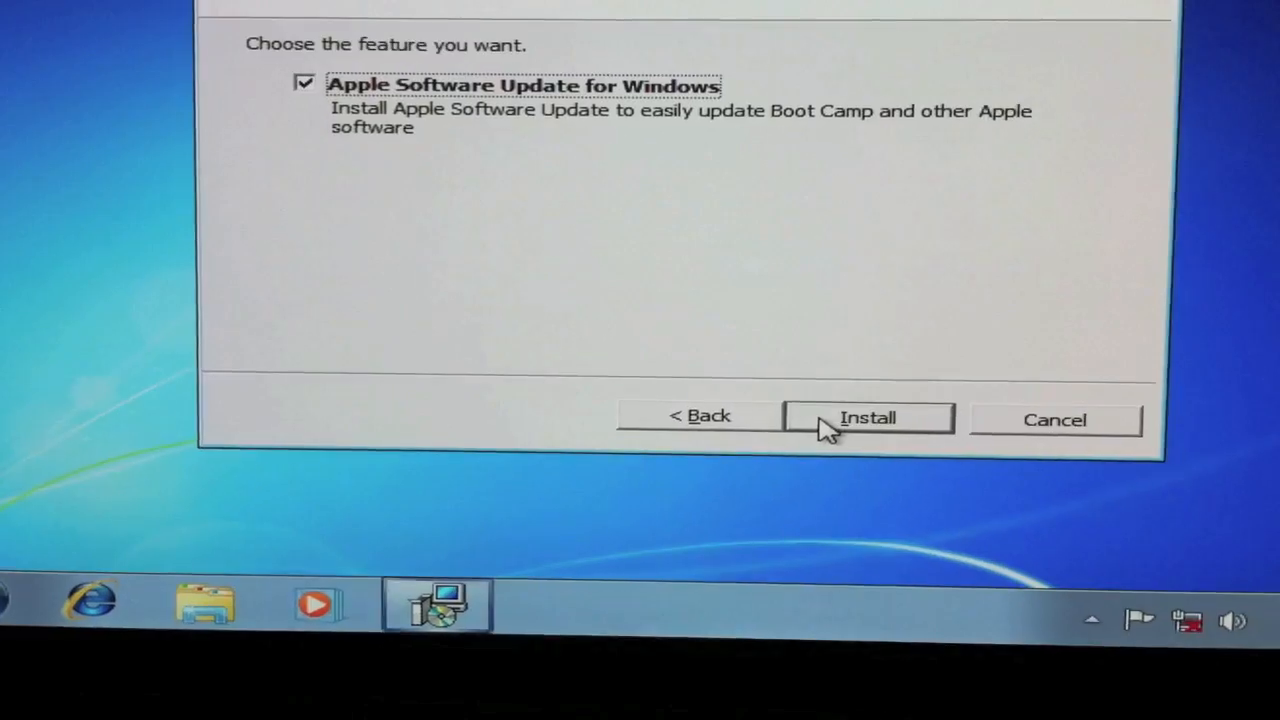
{"action": "left_click", "coordinate": [868, 418]}
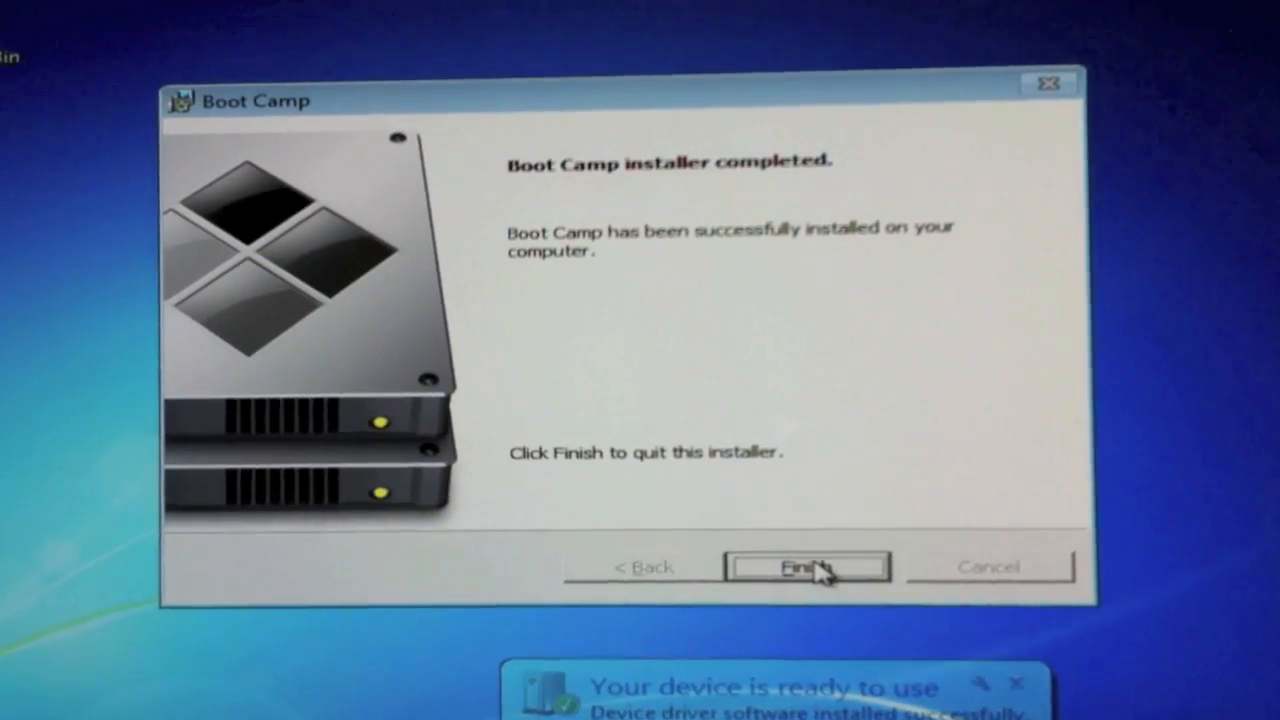
Finish the Boot Camp installer and accept the immediate restart prompt with Yes
{"action": "left_click", "coordinate": [808, 568]}
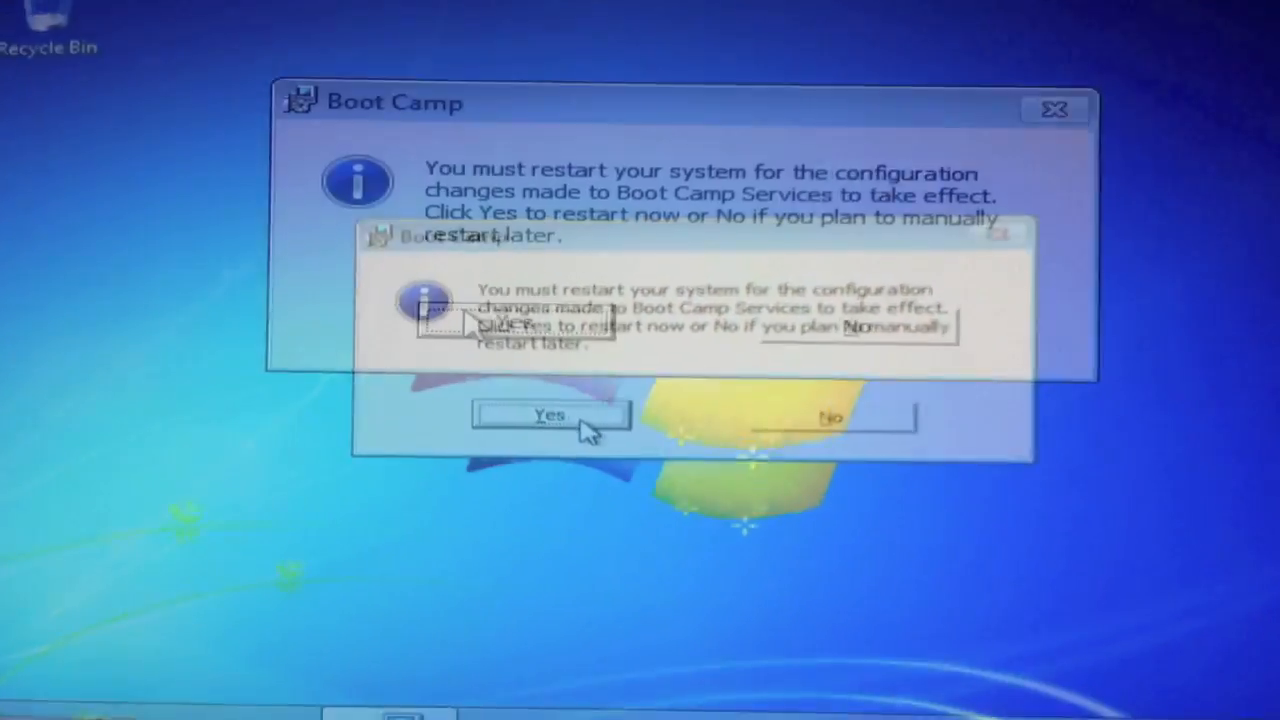
{"action": "left_click", "coordinate": [548, 414]}
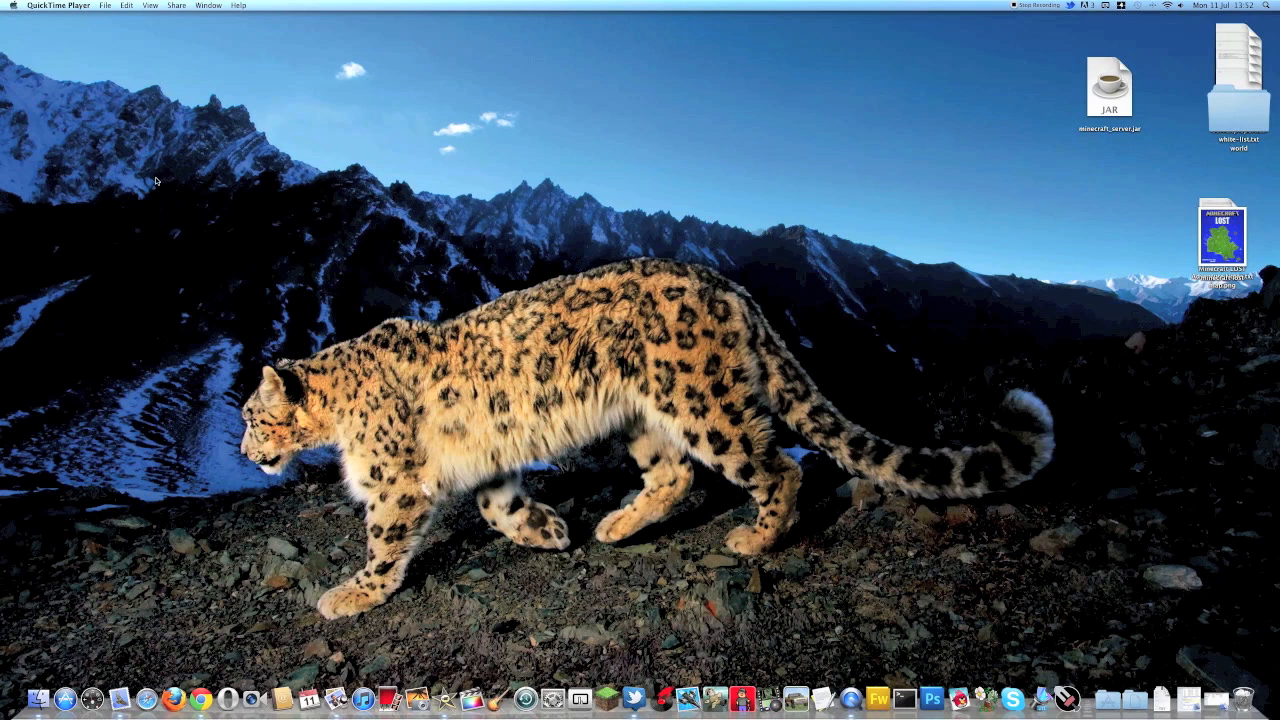
{"action": "mouse_move", "coordinate": [158, 180]}
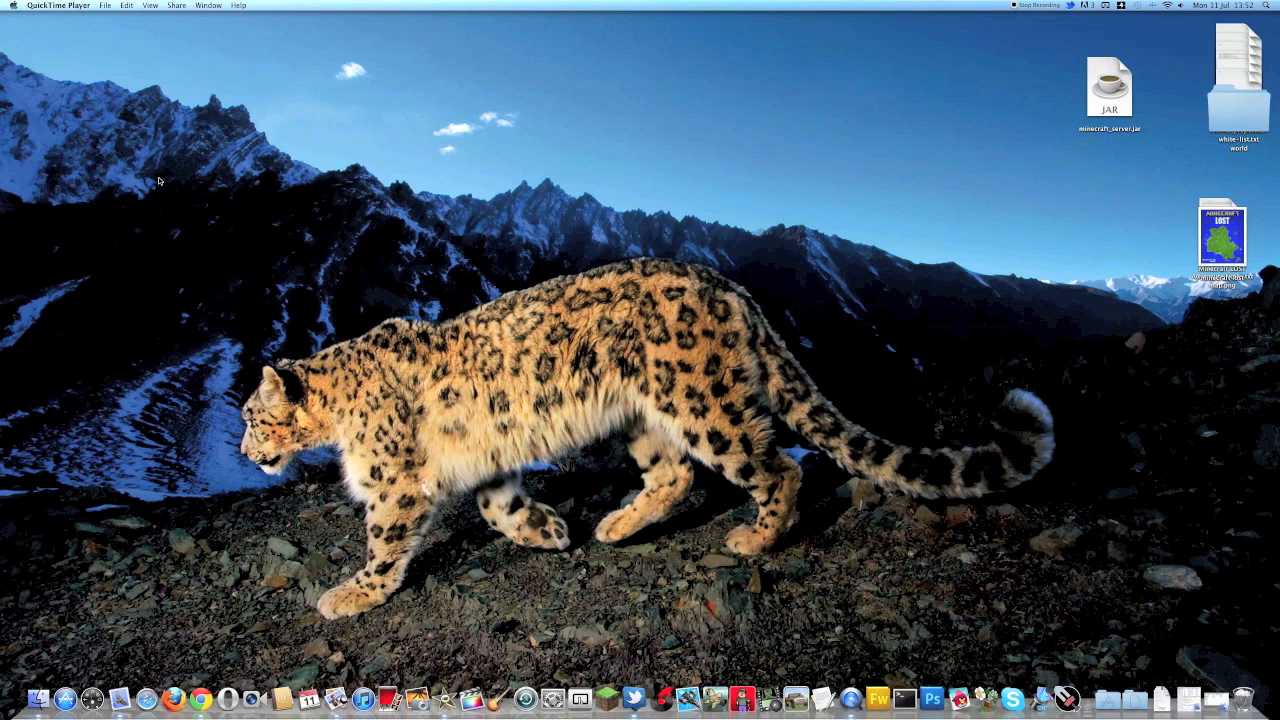